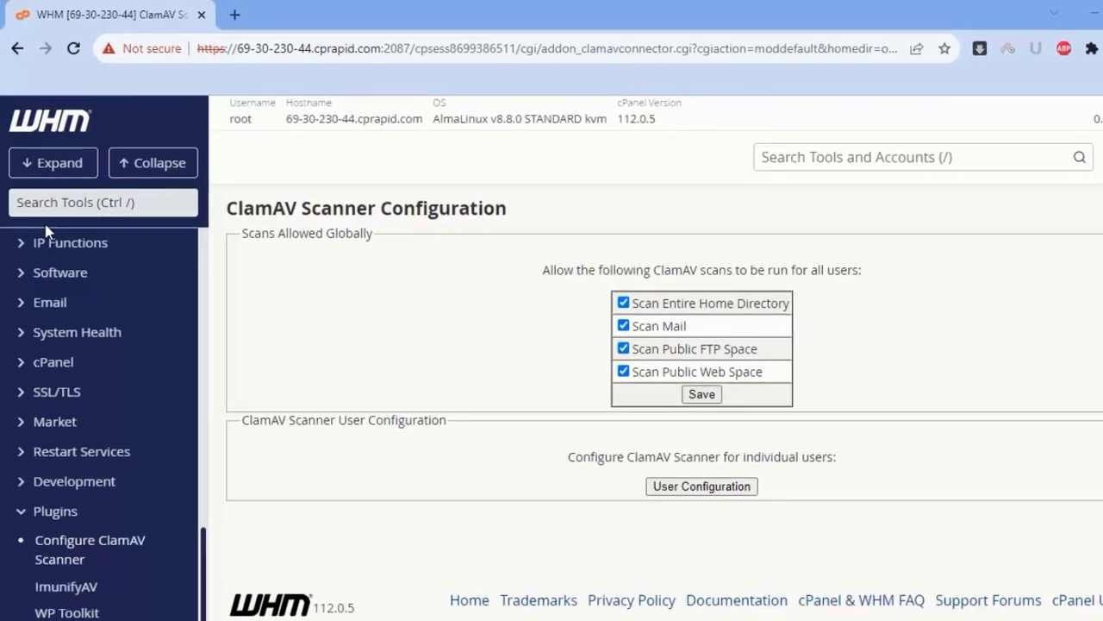
Filter the WHM sidebar tools with the search term 'maria'.
text(mar)
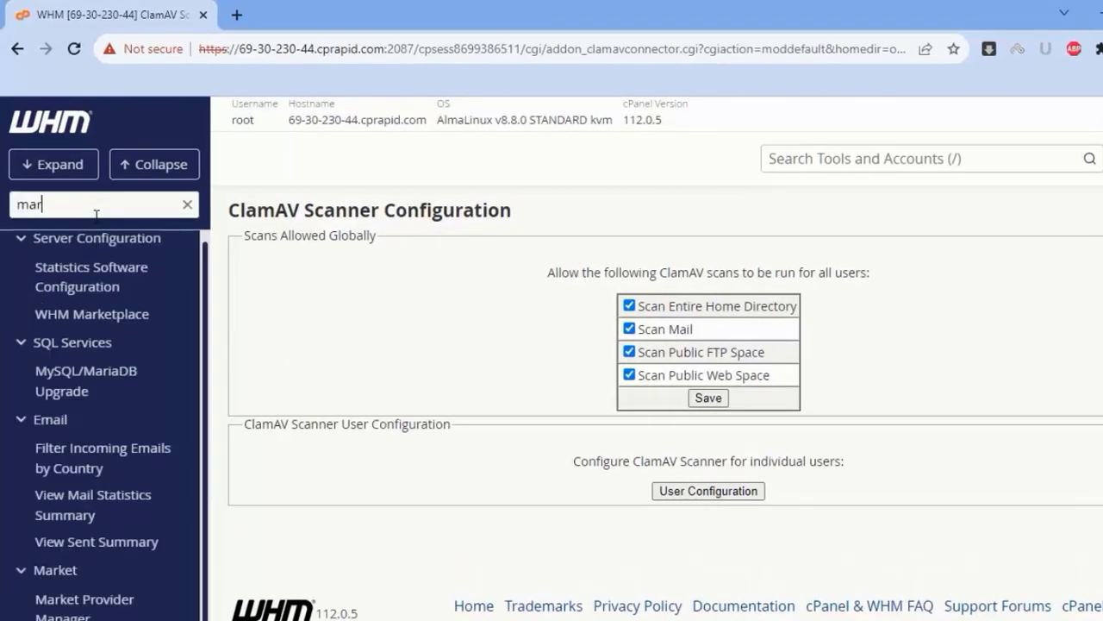
text(ia)
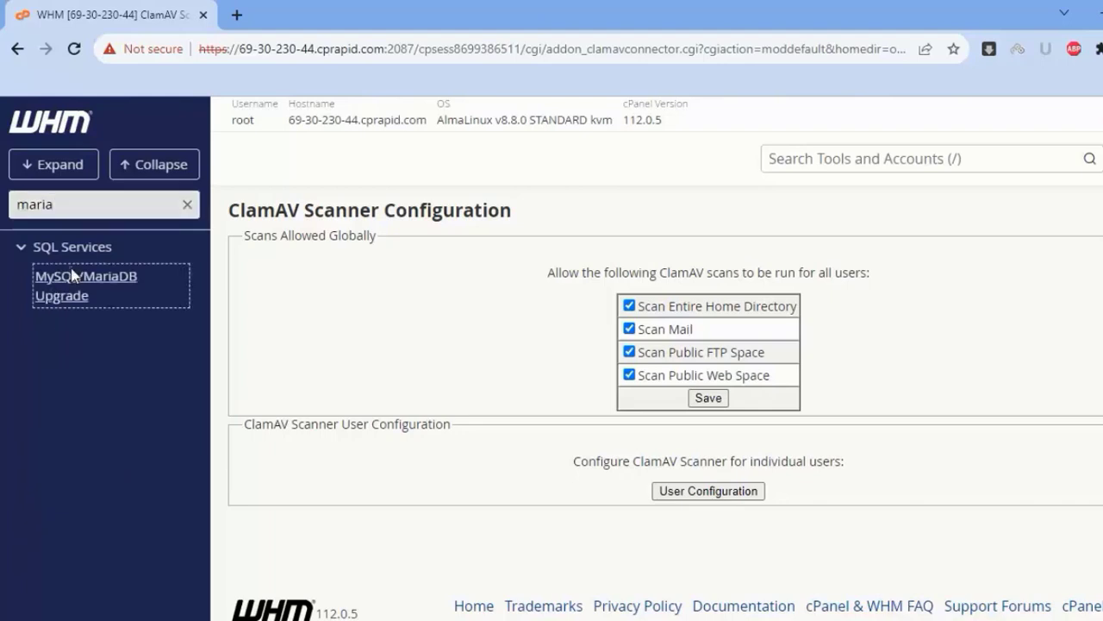
Enter MySQL/MariaDB Upgrade, review installed 8.0.34, and continue with MySQL 8.0 as target.
click(86, 276)
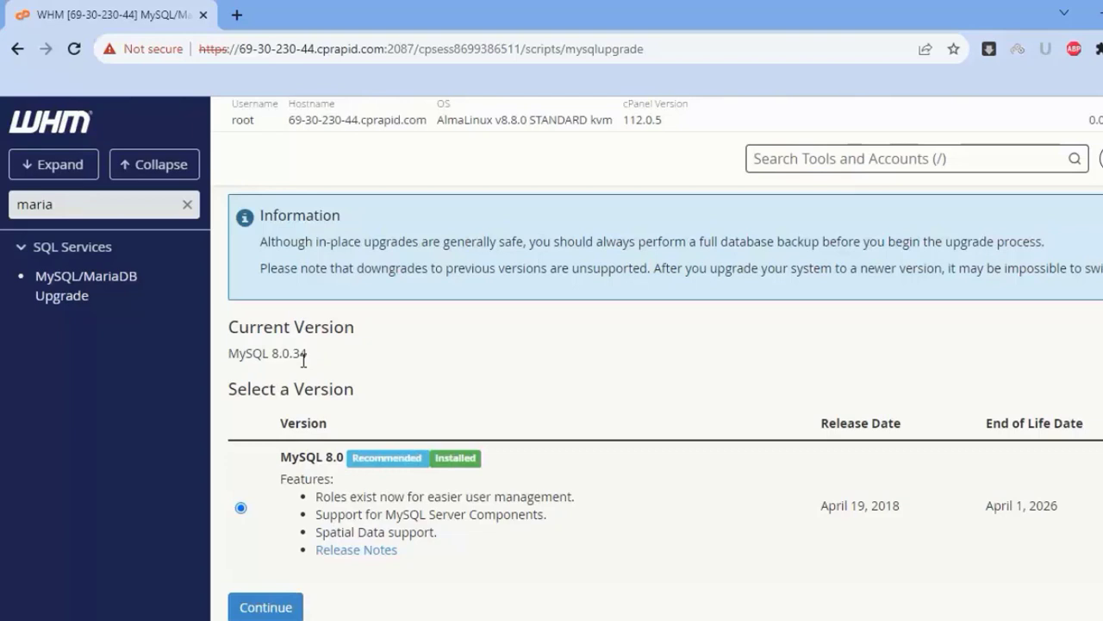
mouse_move(341, 517)
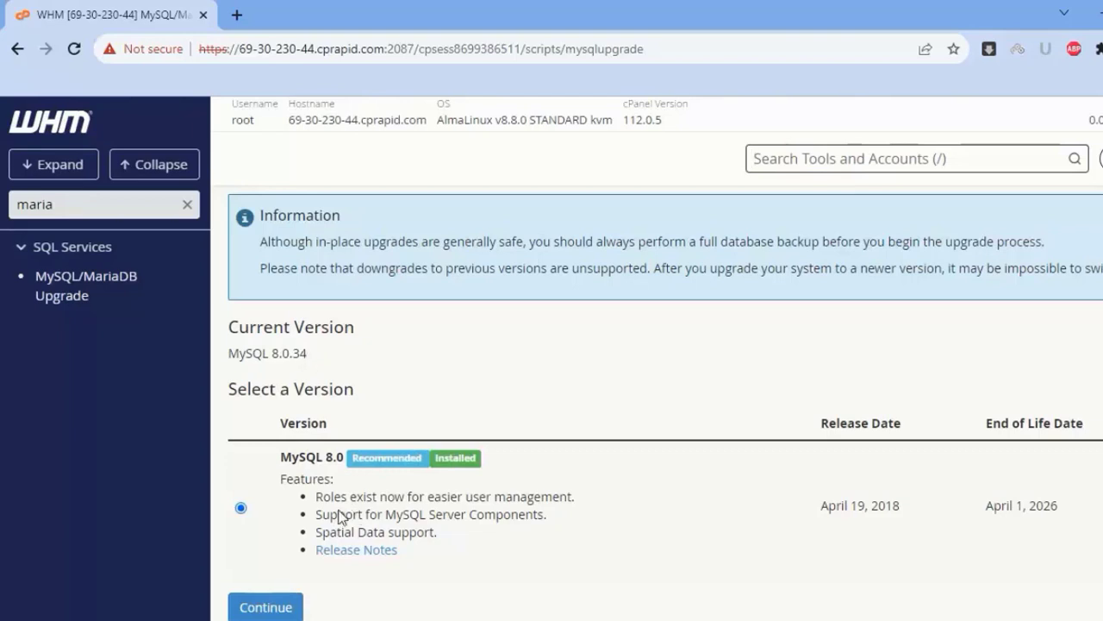
scroll(down, 3)
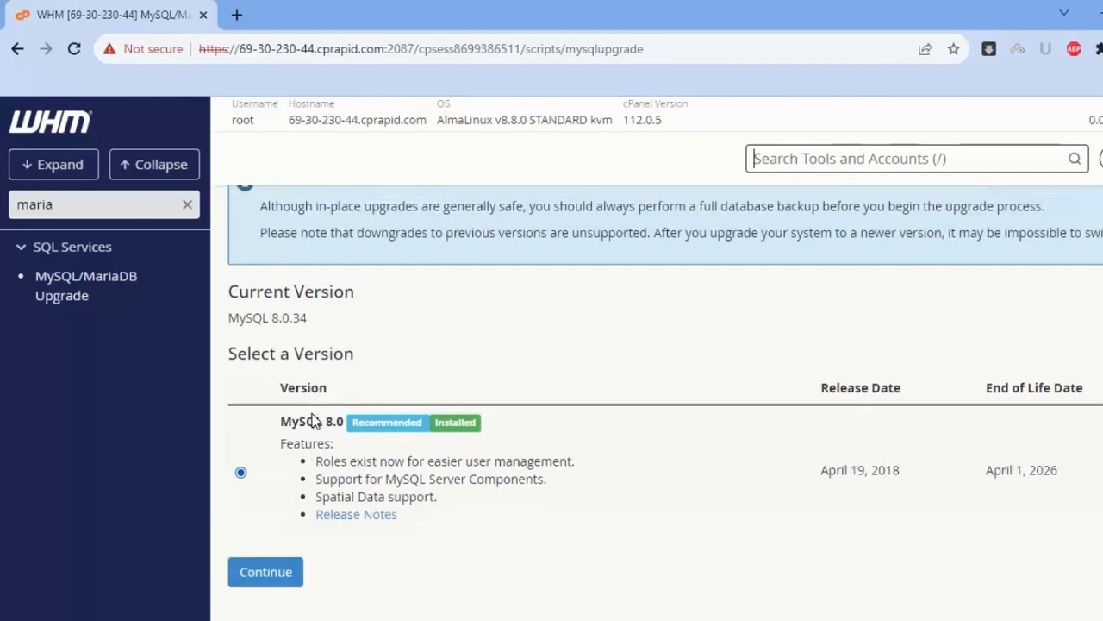
scroll(up, 3)
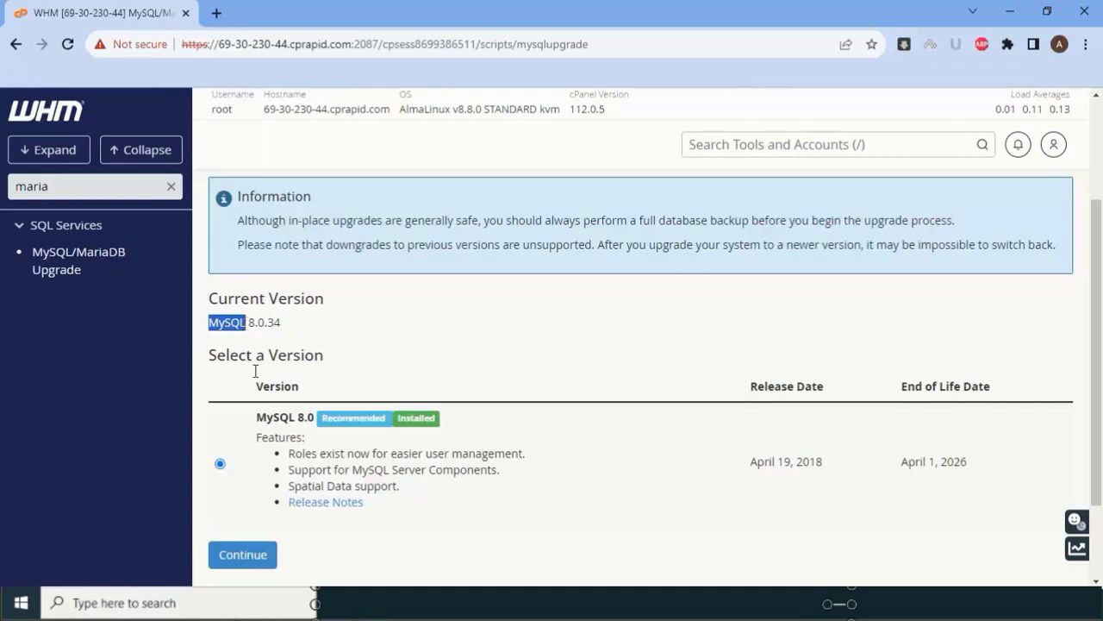
click(242, 555)
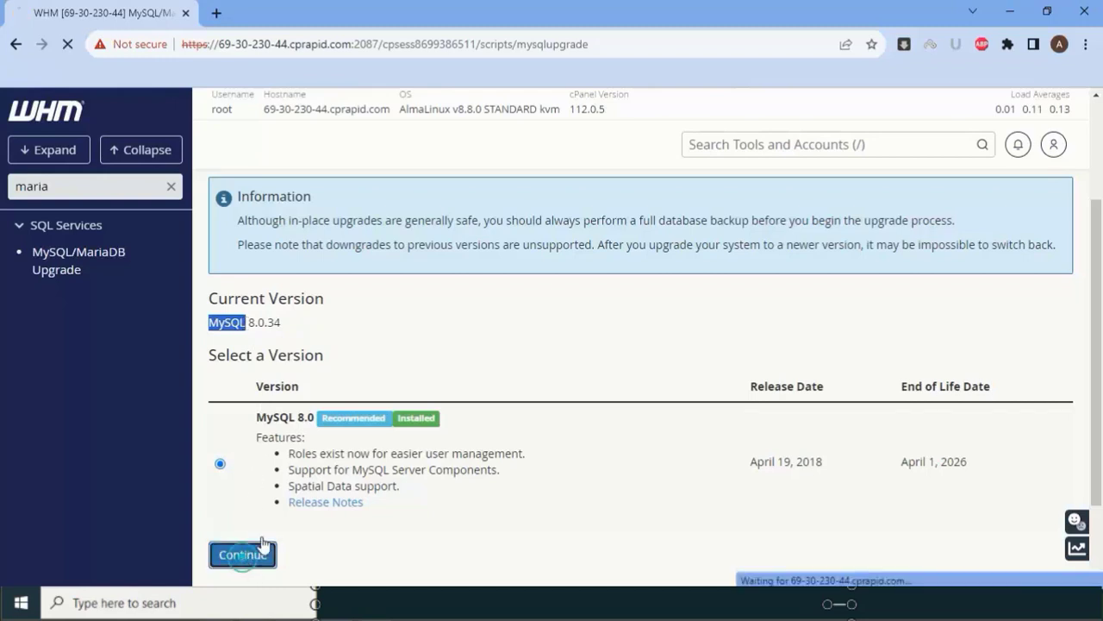
Tick the same-version warning checkbox on Step 2 and continue to Step 3.
click(241, 555)
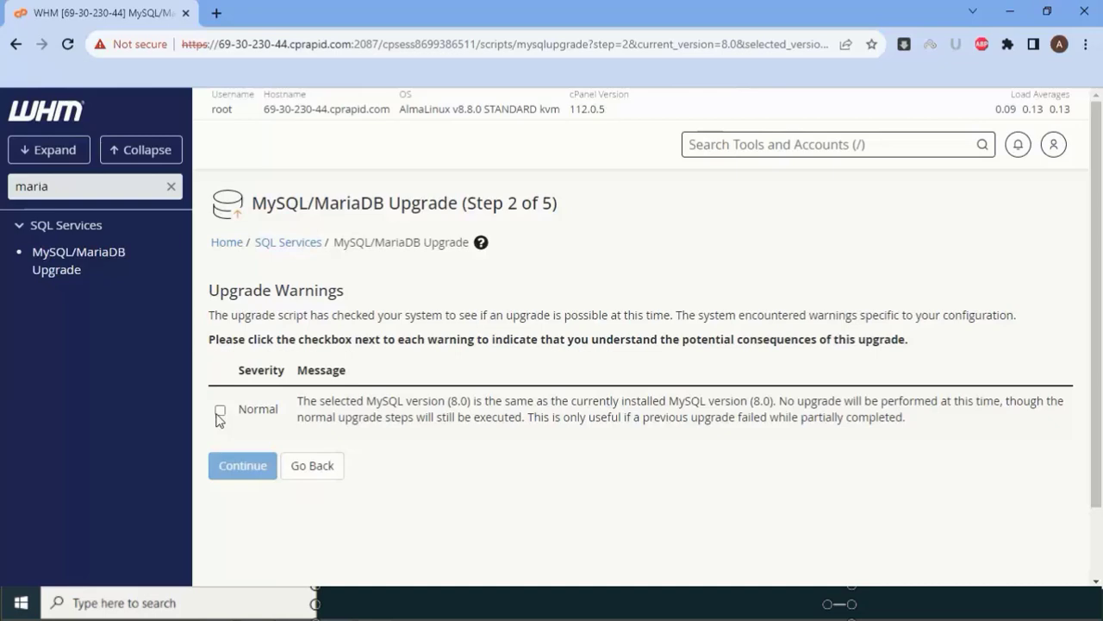
click(221, 410)
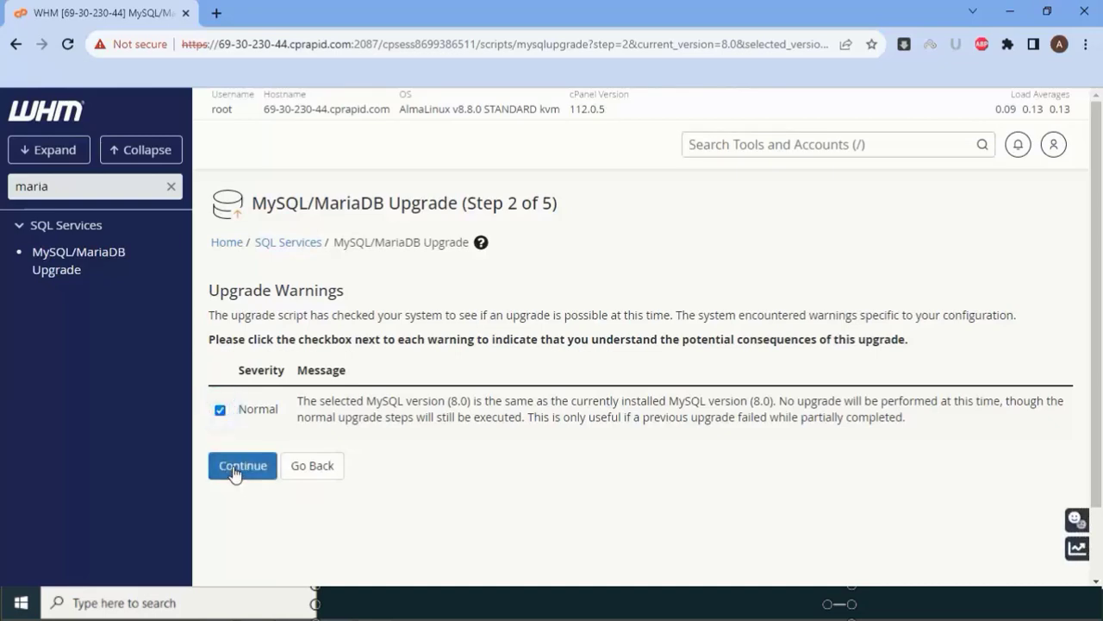
click(241, 466)
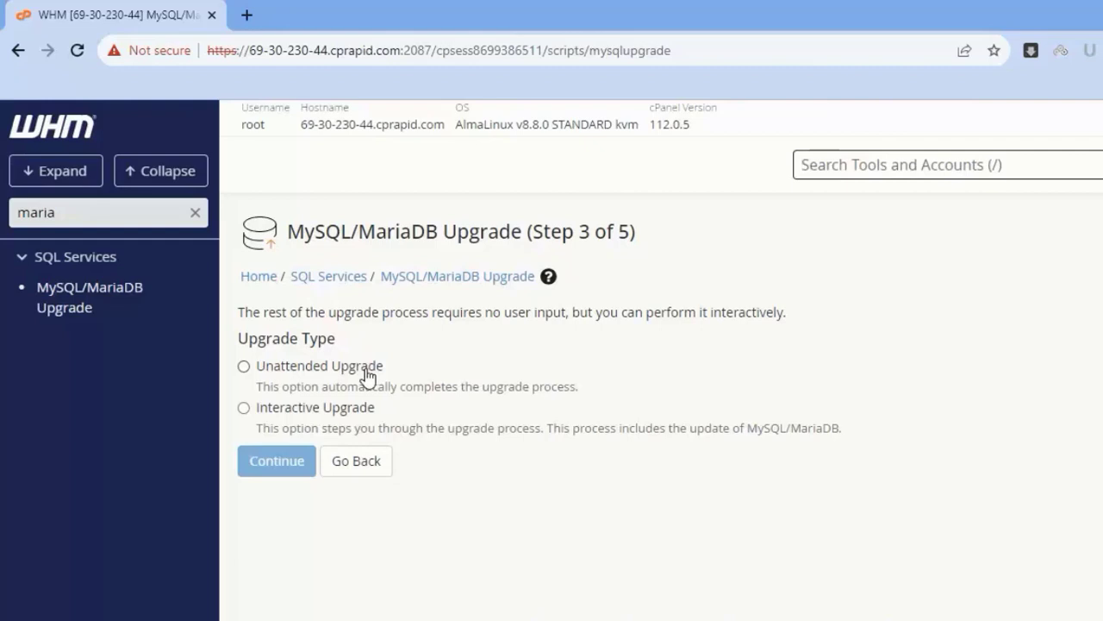
Select Interactive Upgrade instead of Unattended on Step 3 and start the upgrade.
click(245, 366)
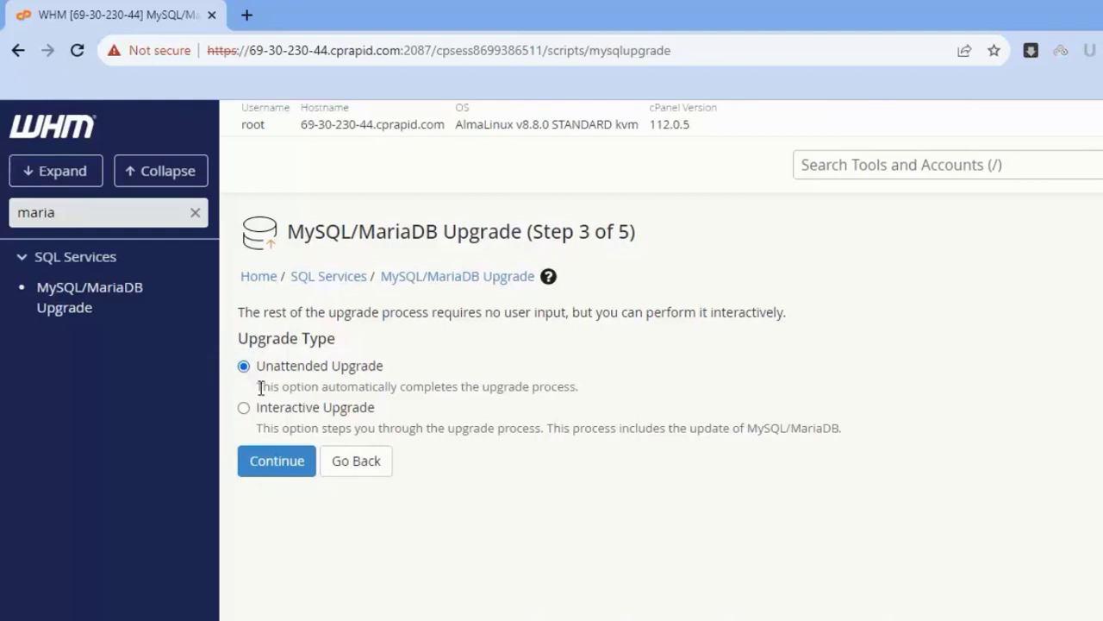
click(244, 407)
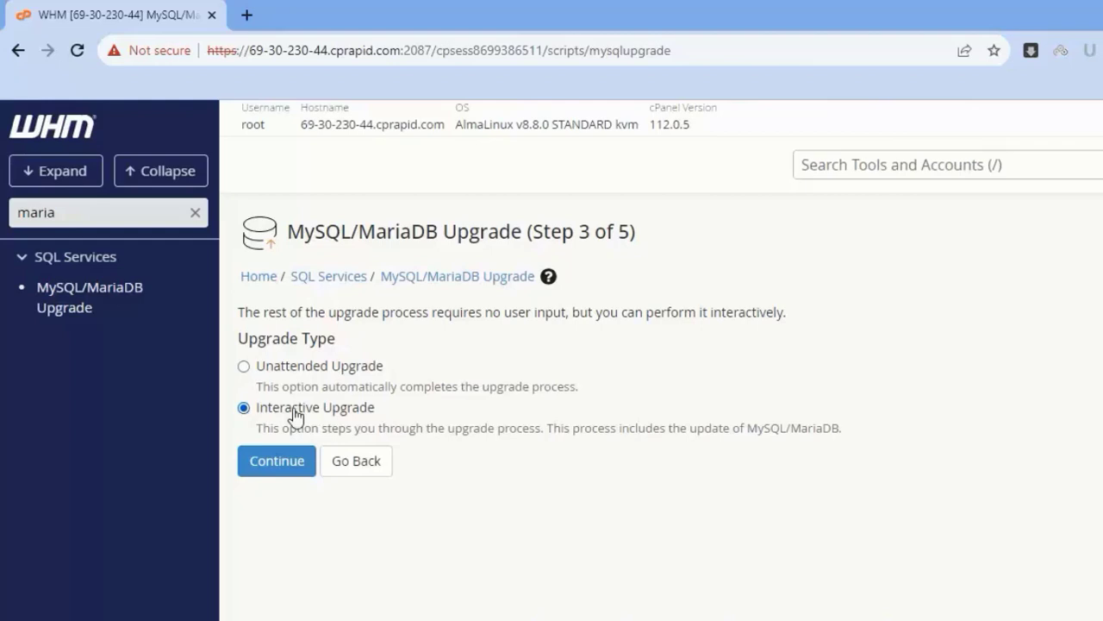
mouse_move(276, 461)
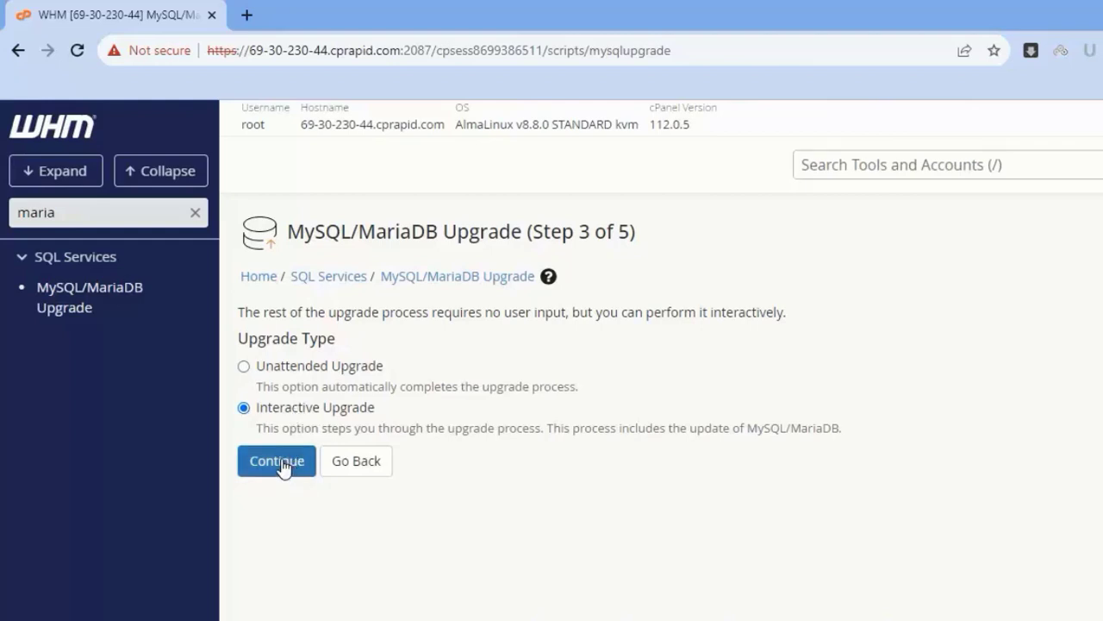
click(275, 461)
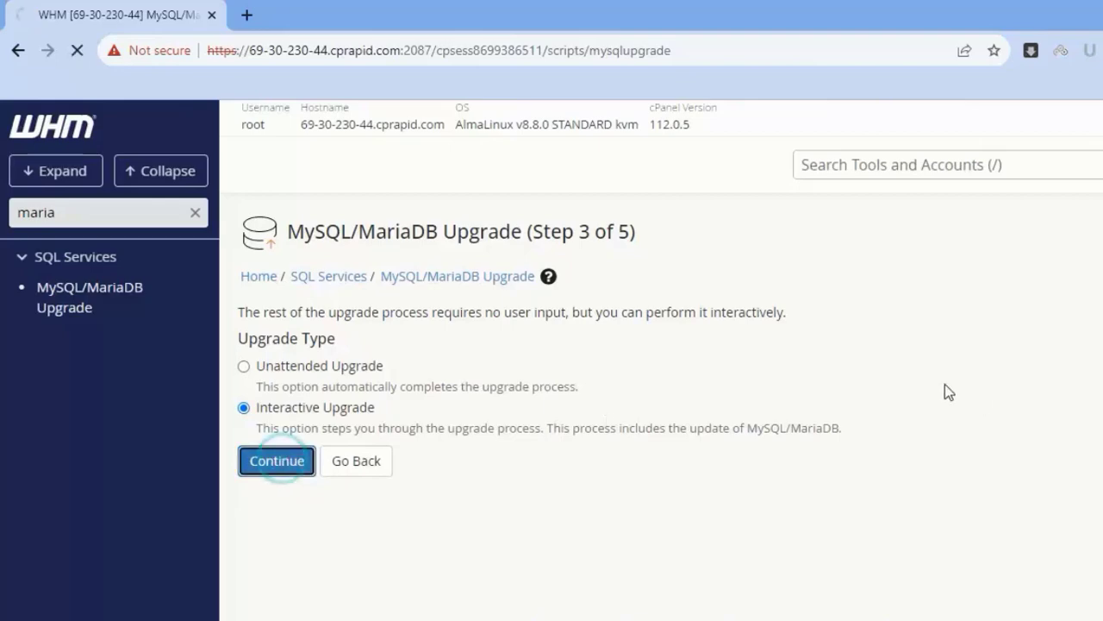
click(276, 460)
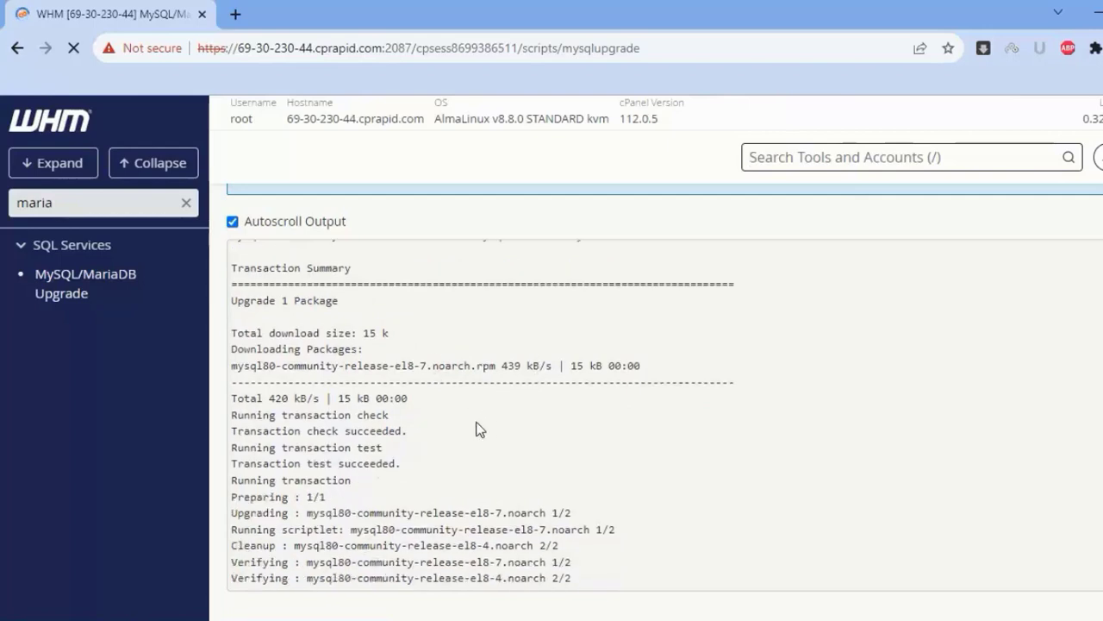
Follow the upgrade output log down to the 'mysql restarted successfully' line.
scroll(down, 3)
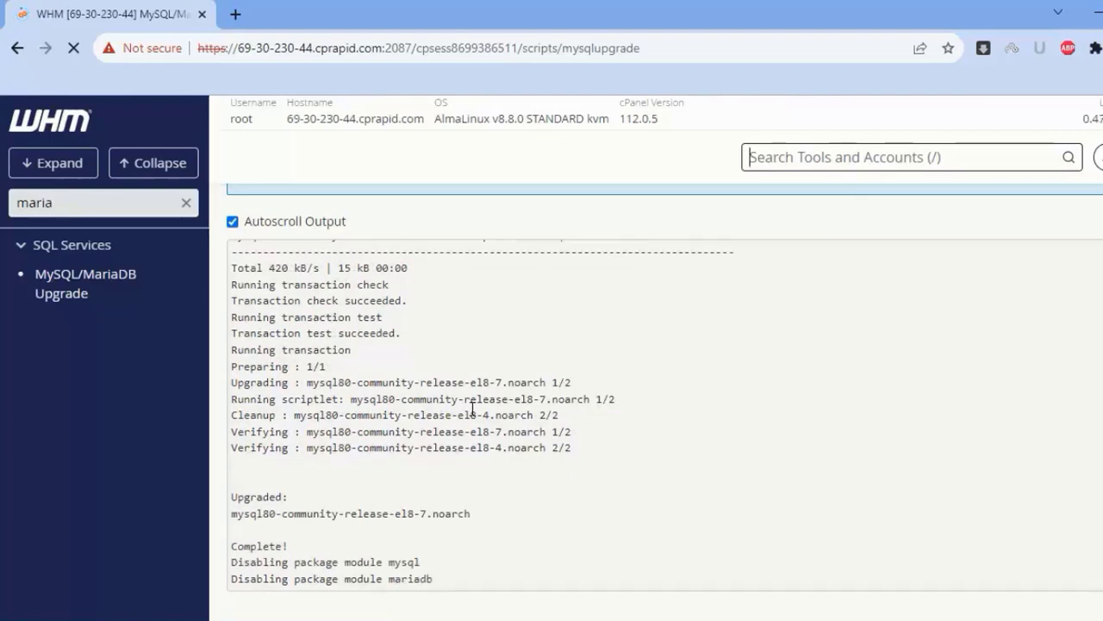
scroll(down, 3)
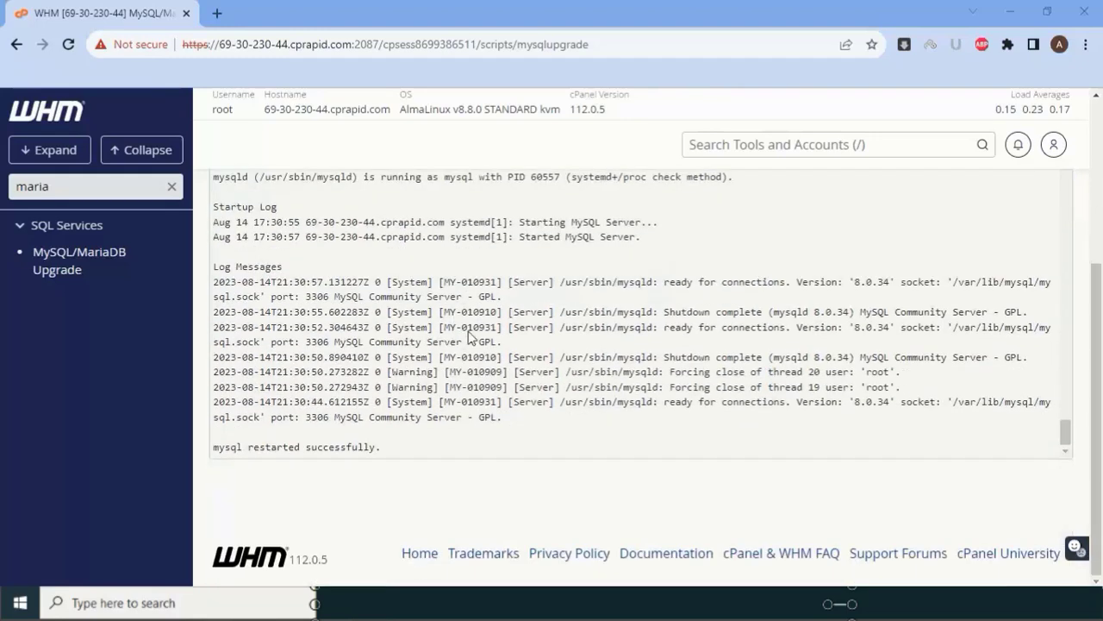
Scroll back to the top of Step 1 showing MySQL 8.0.34 as current.
scroll(up, 3)
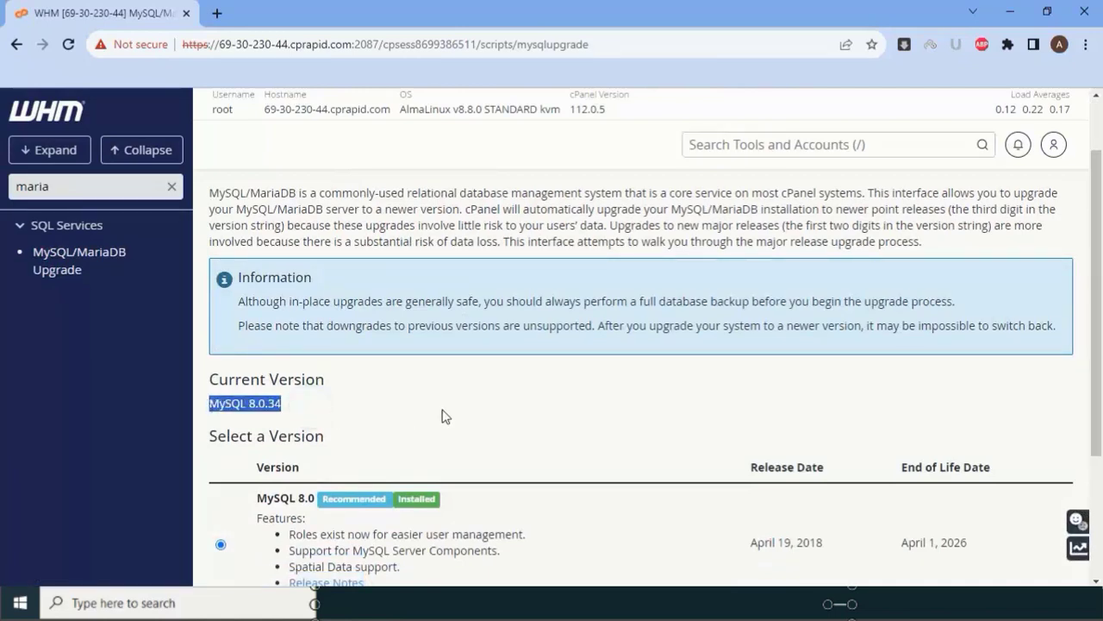
scroll(up, 3)
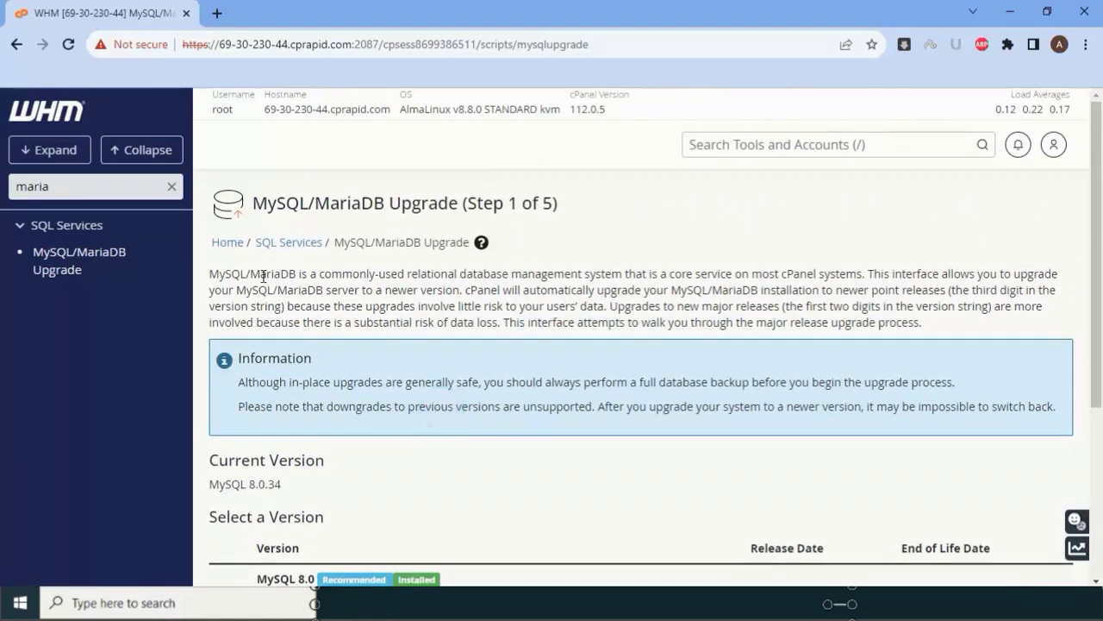
mouse_move(431, 291)
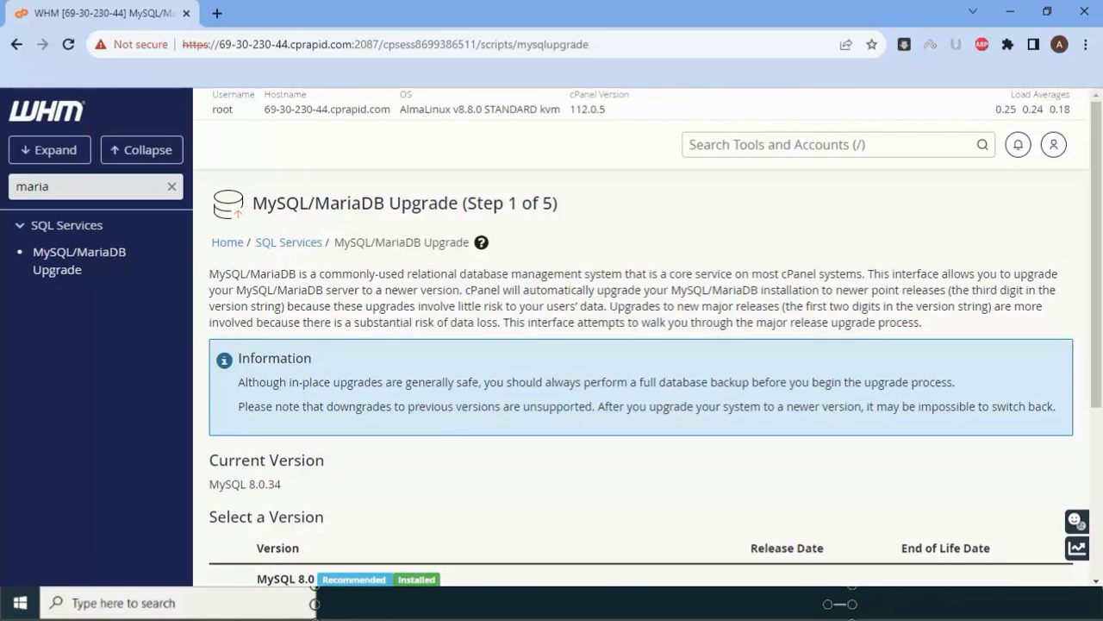
mouse_move(721, 435)
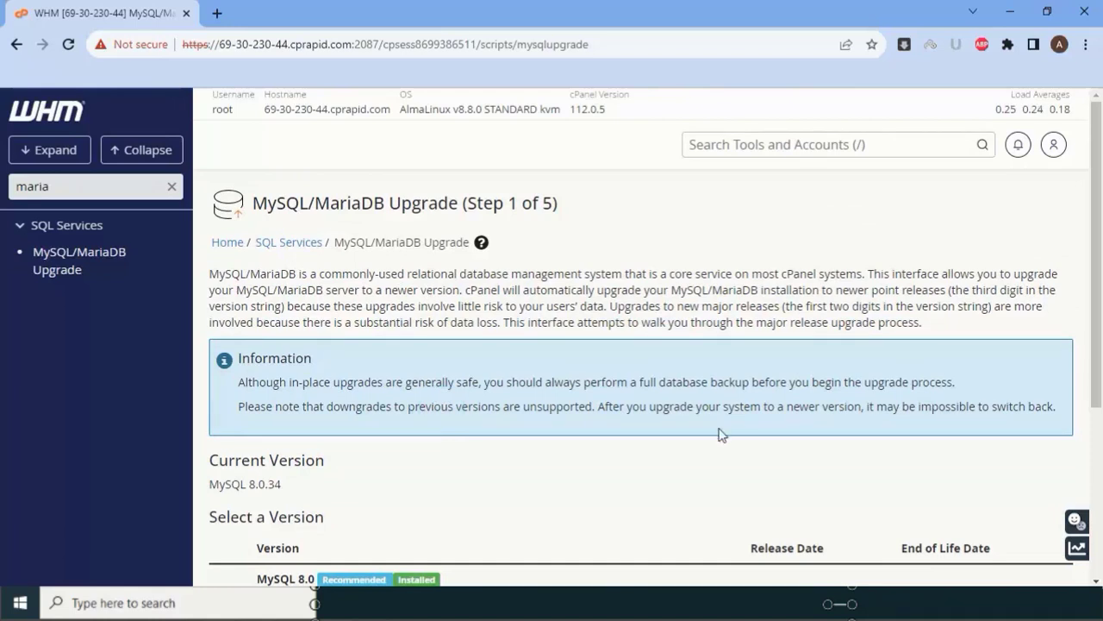